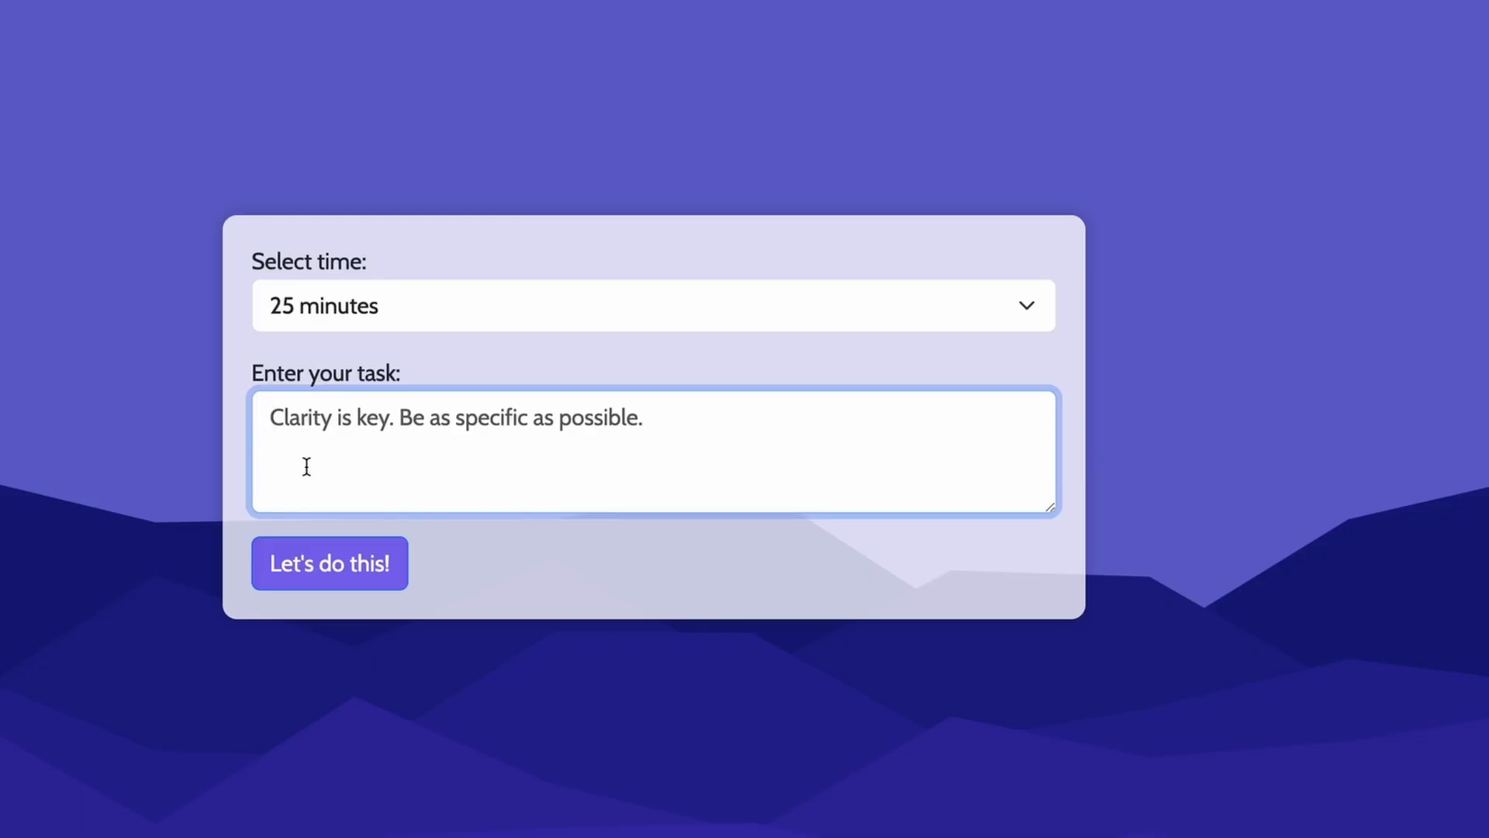
# Enter the task 'Learn about Product Development' and reach the distracting-website warning.
pyautogui.write('Learn ab')
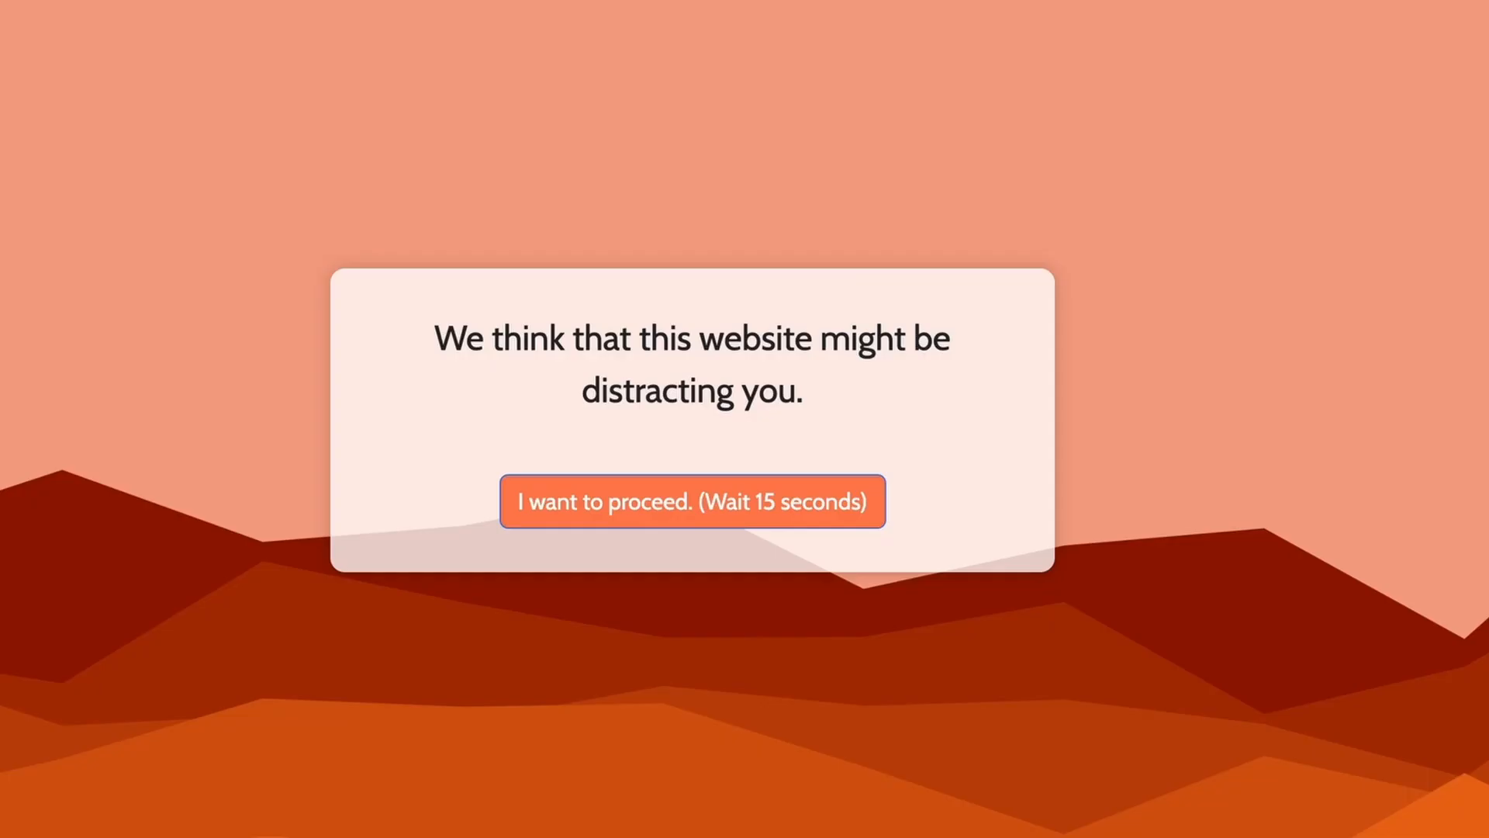
pyautogui.click(691, 502)
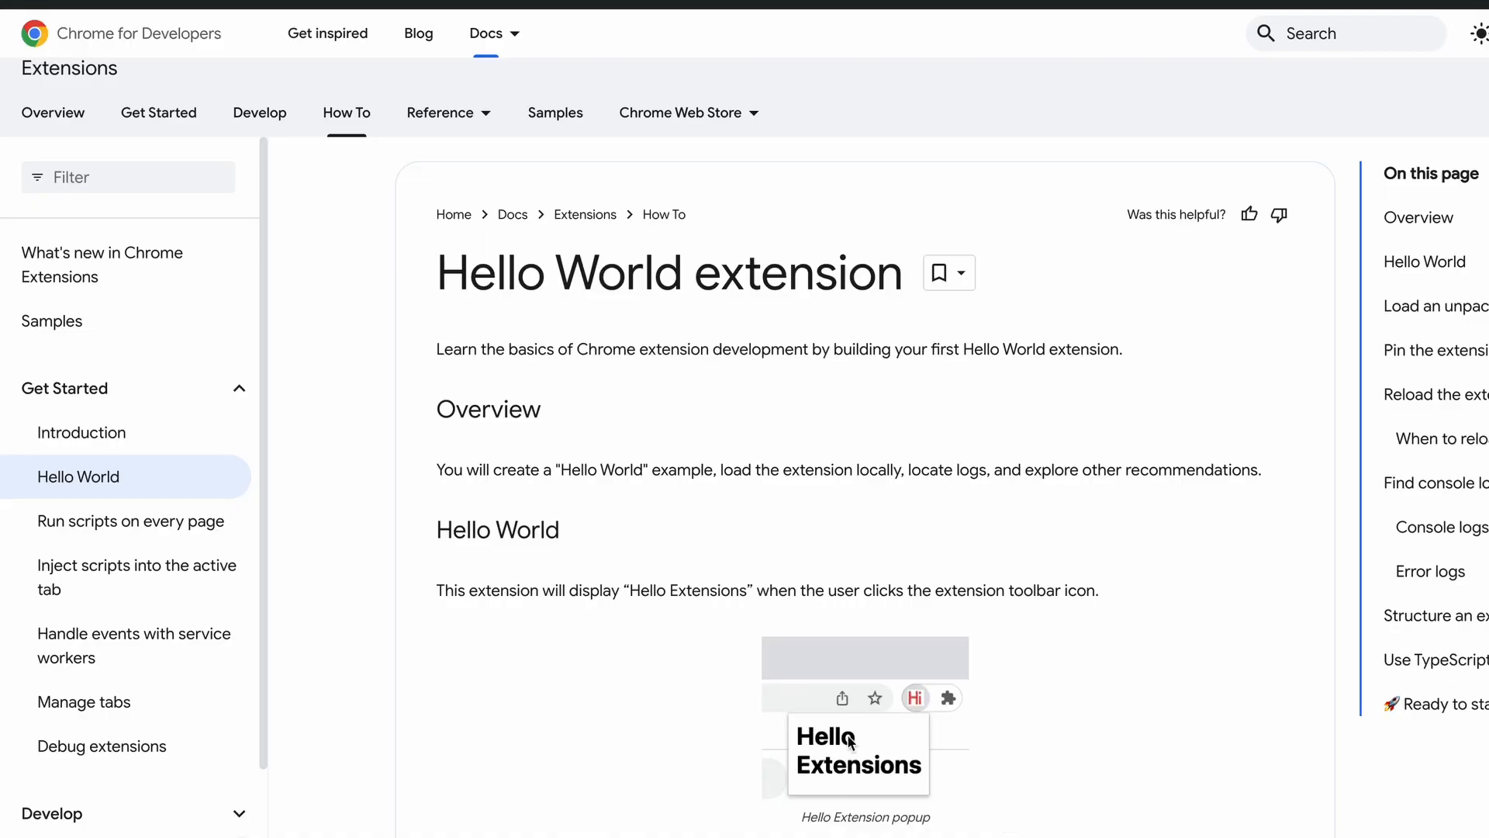
# Play the Khan Academy 'Experimental setup & saturation current' lesson and reach the related YouTube video.
pyautogui.scroll(-3)
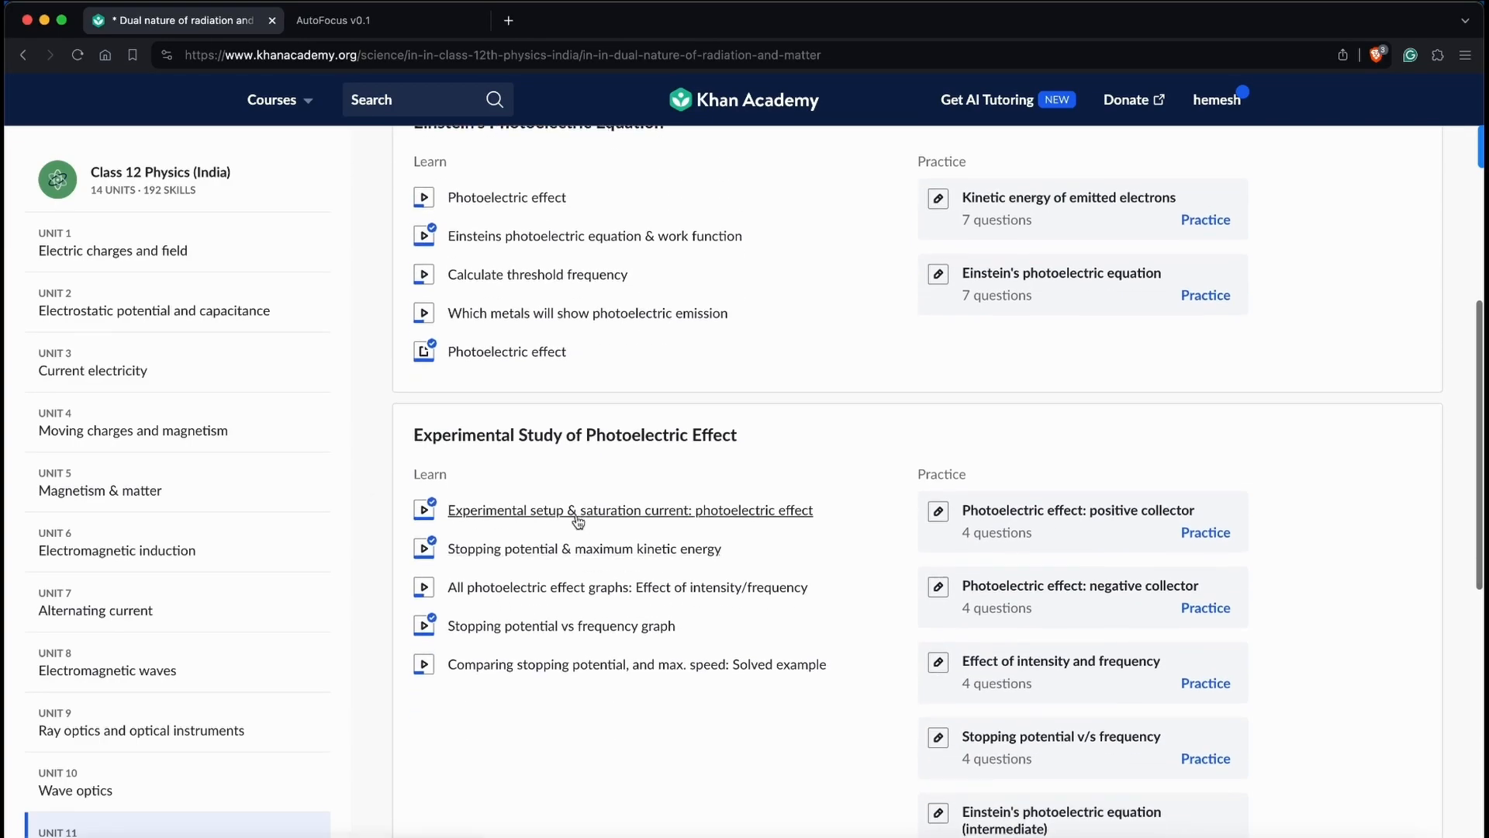
pyautogui.click(628, 510)
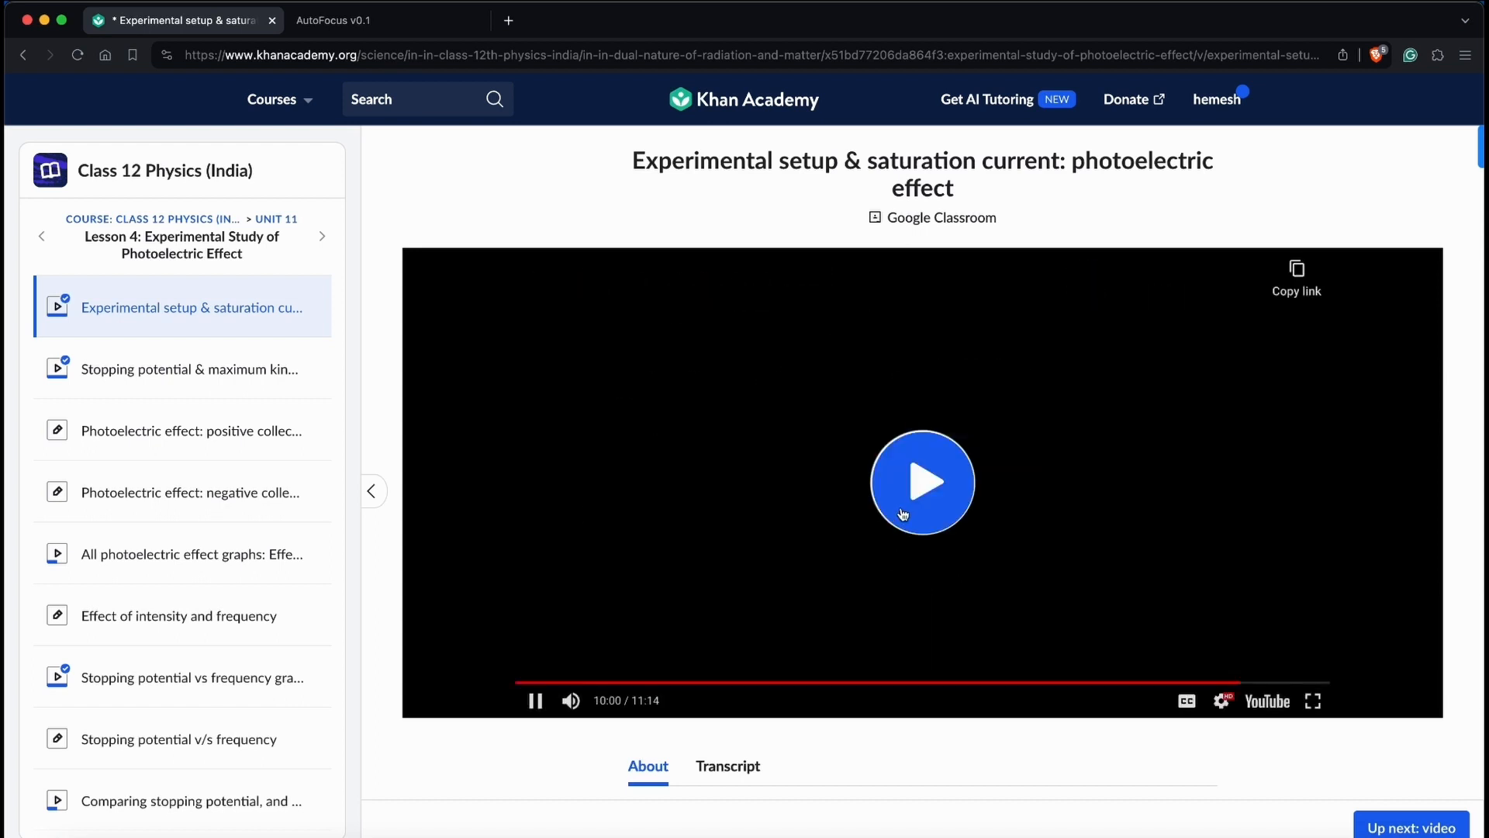
pyautogui.click(921, 481)
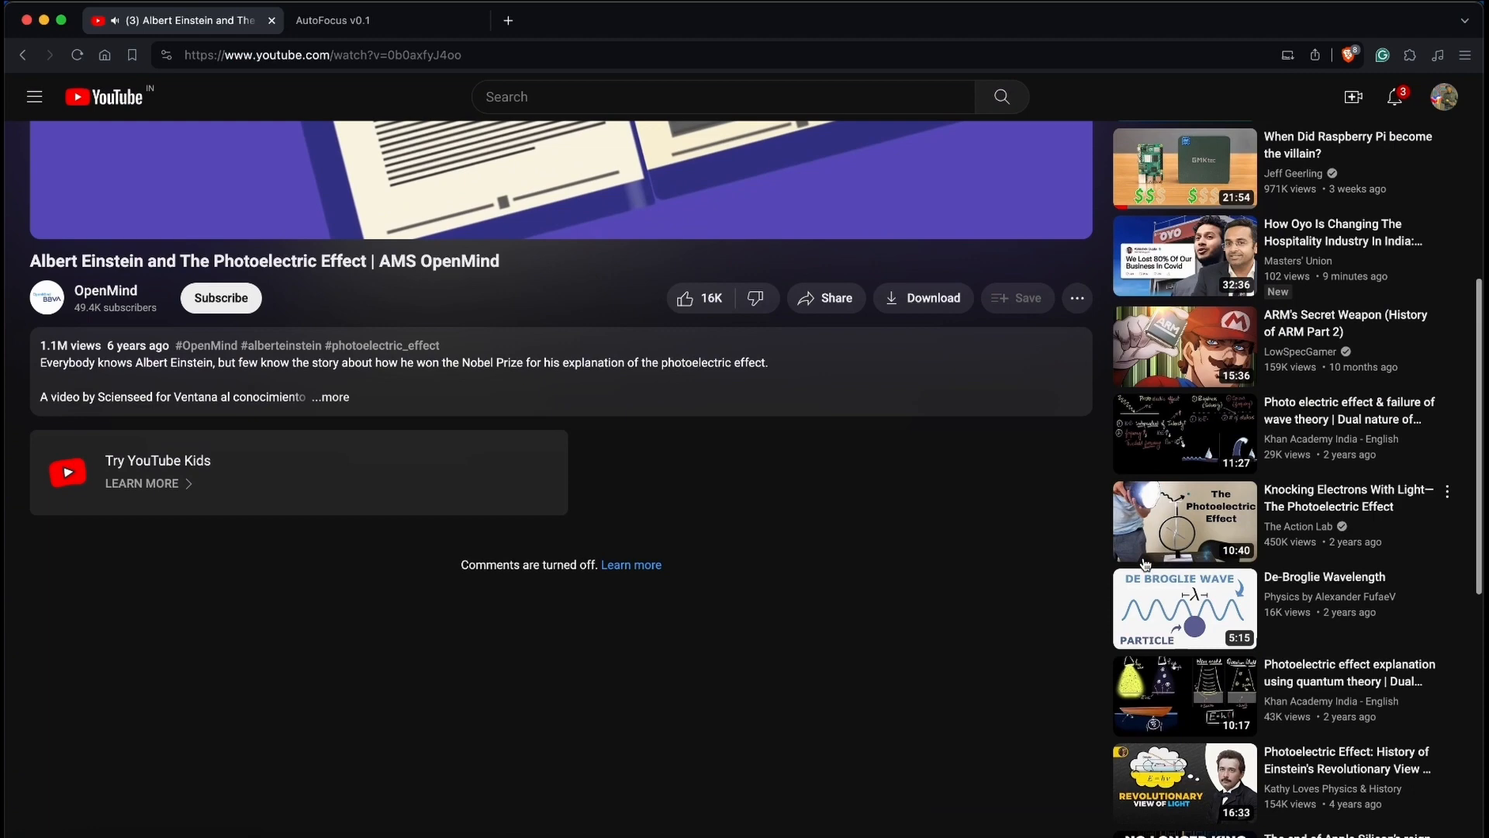
pyautogui.scroll(-3)
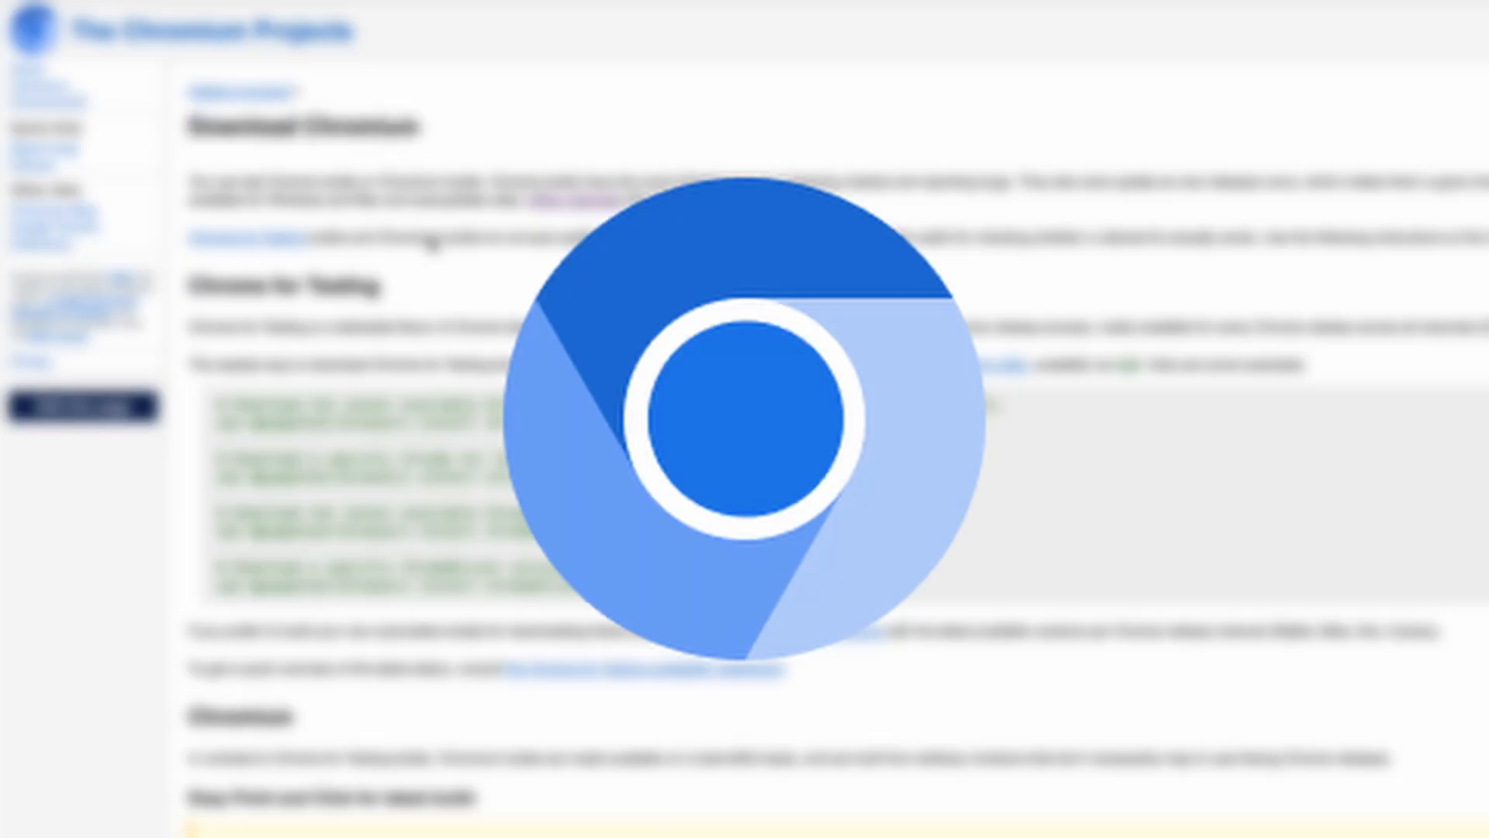
pyautogui.scroll(-3)
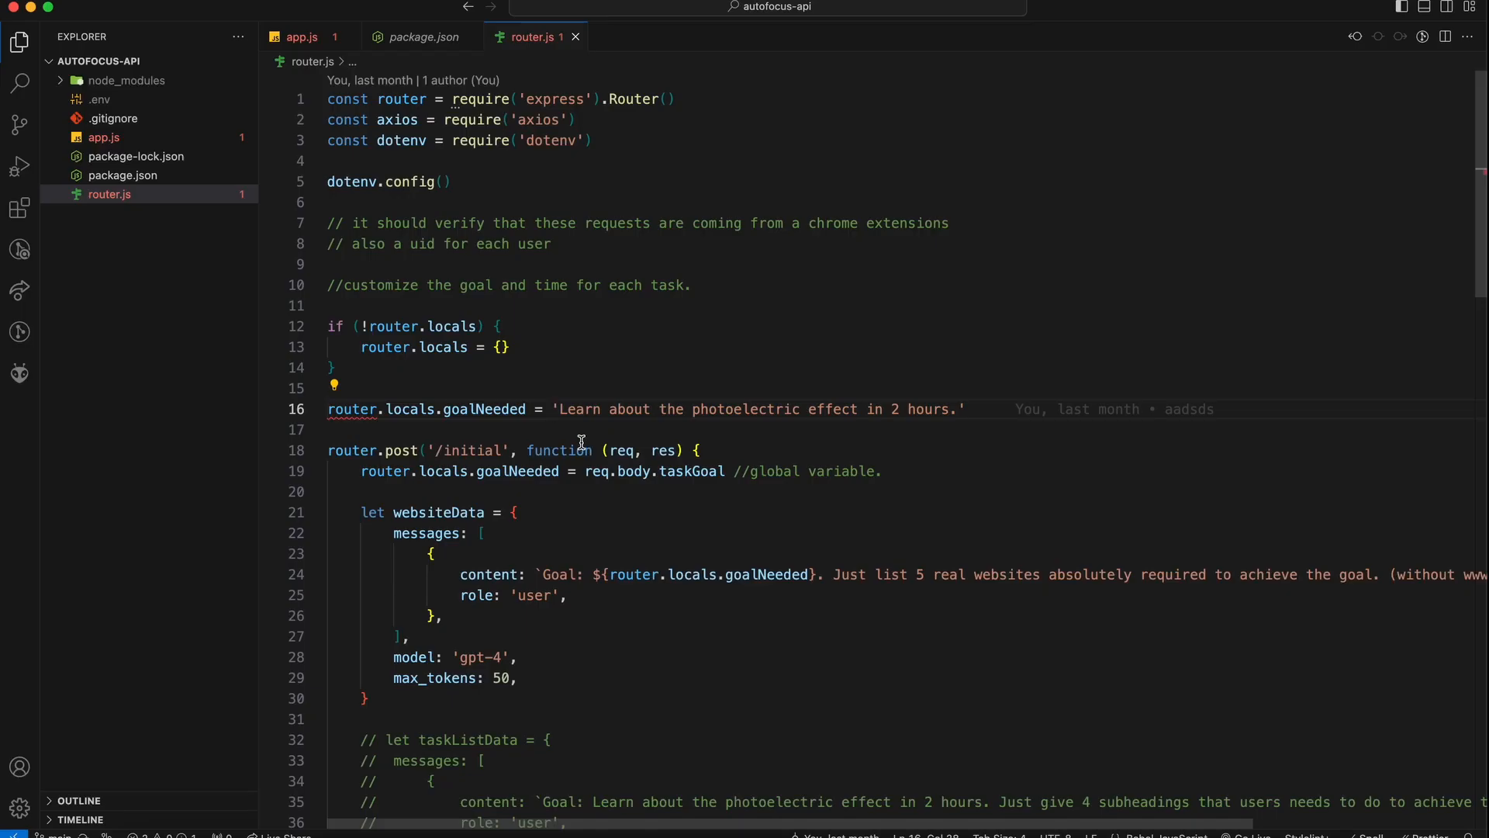
# Scroll startTask2.html down to the select element with its time options.
pyautogui.scroll(-3)
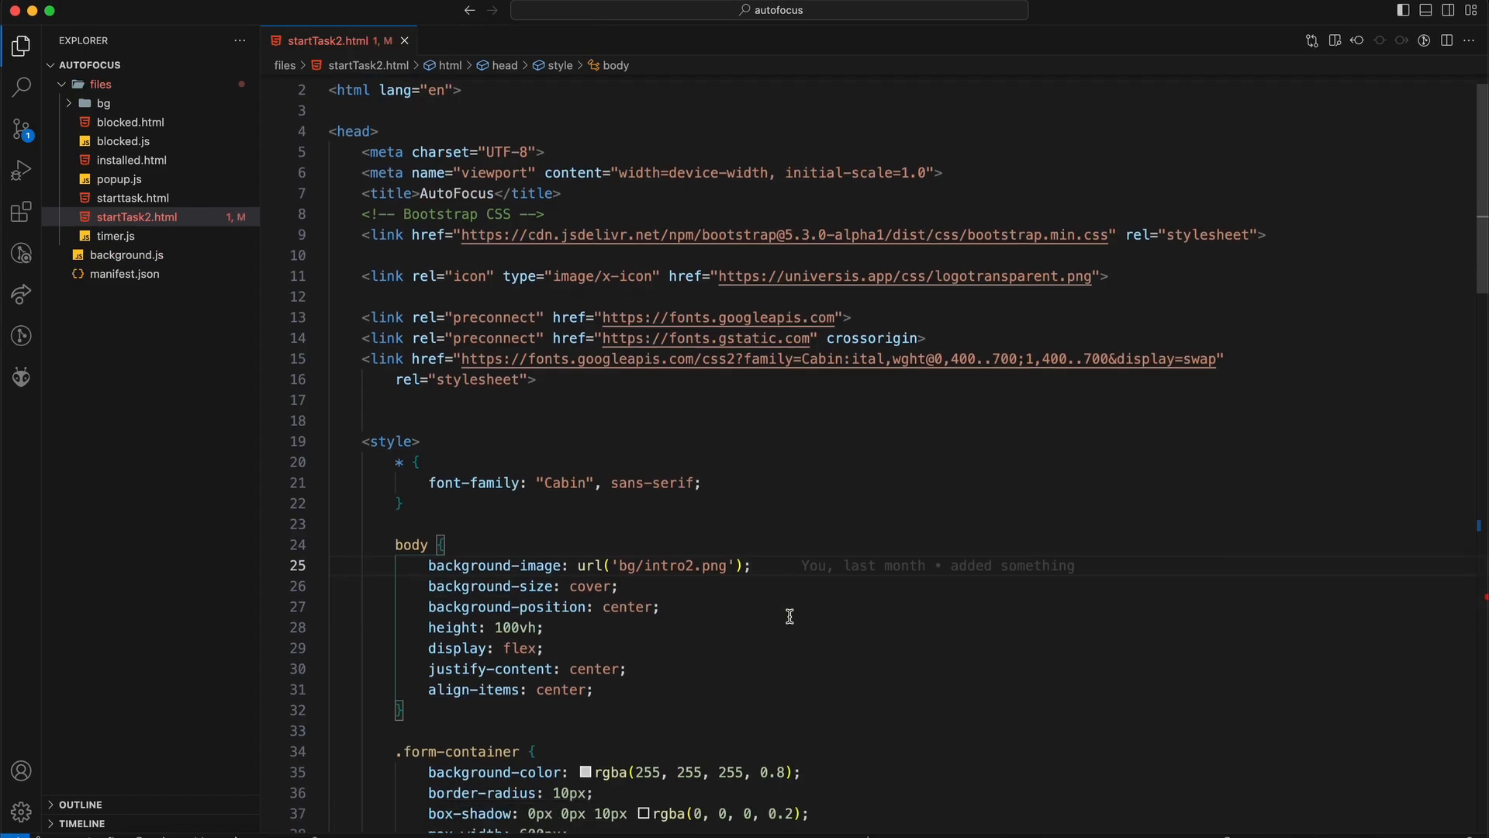
pyautogui.scroll(-3)
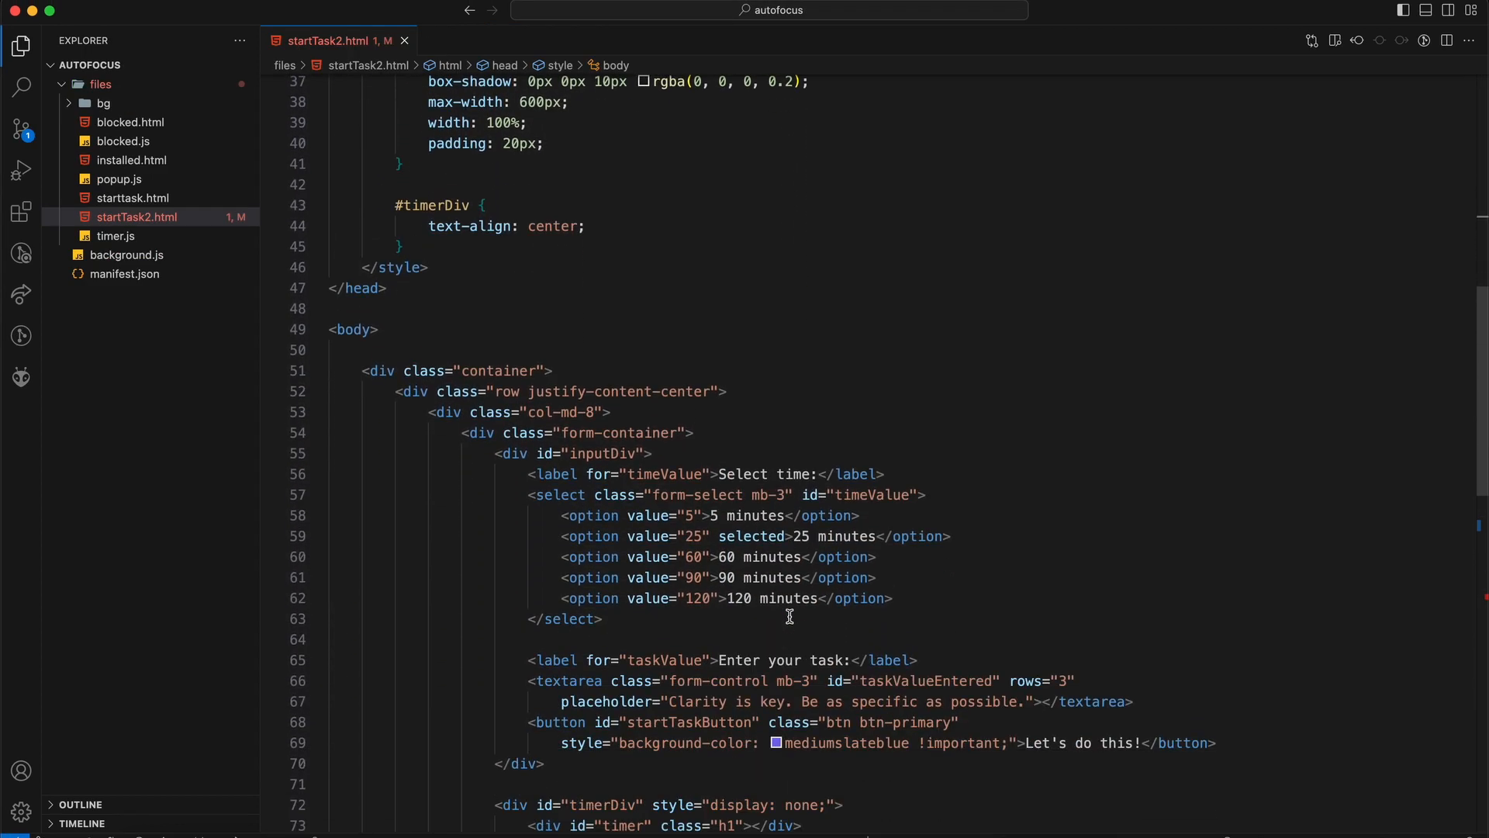
pyautogui.scroll(-3)
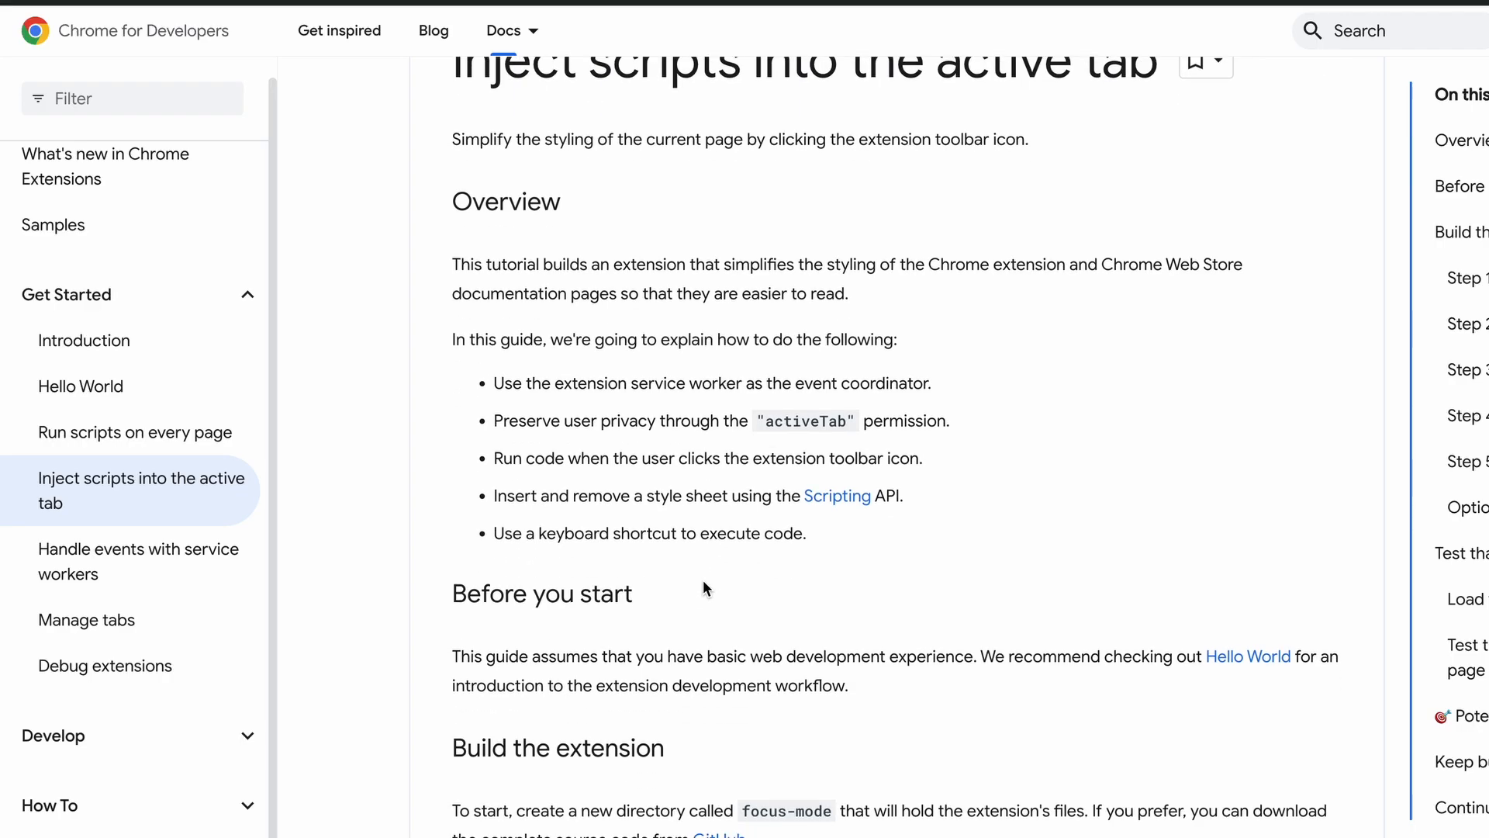
pyautogui.scroll(-3)
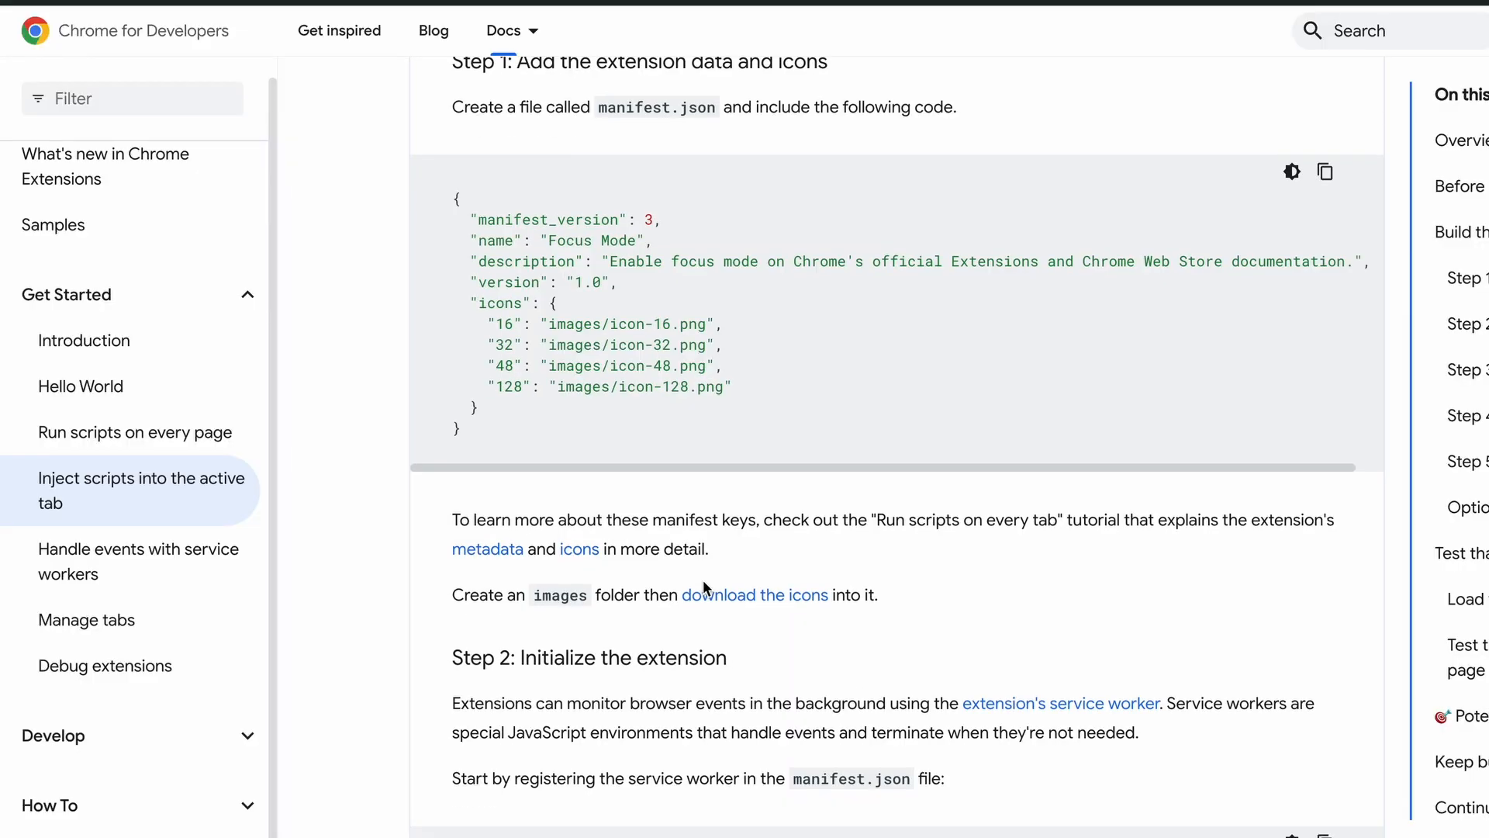
pyautogui.scroll(-3)
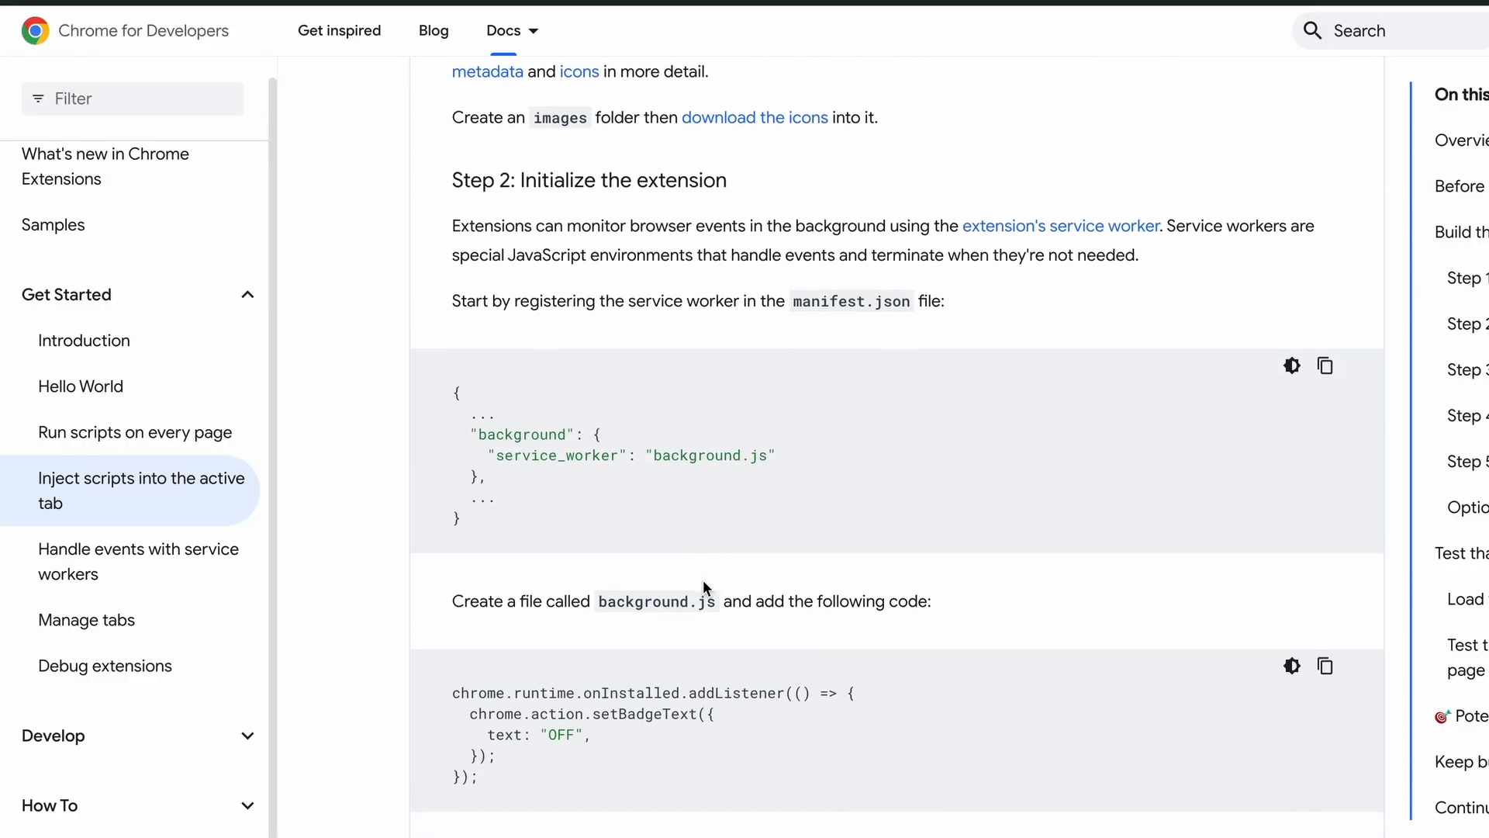
pyautogui.scroll(-3)
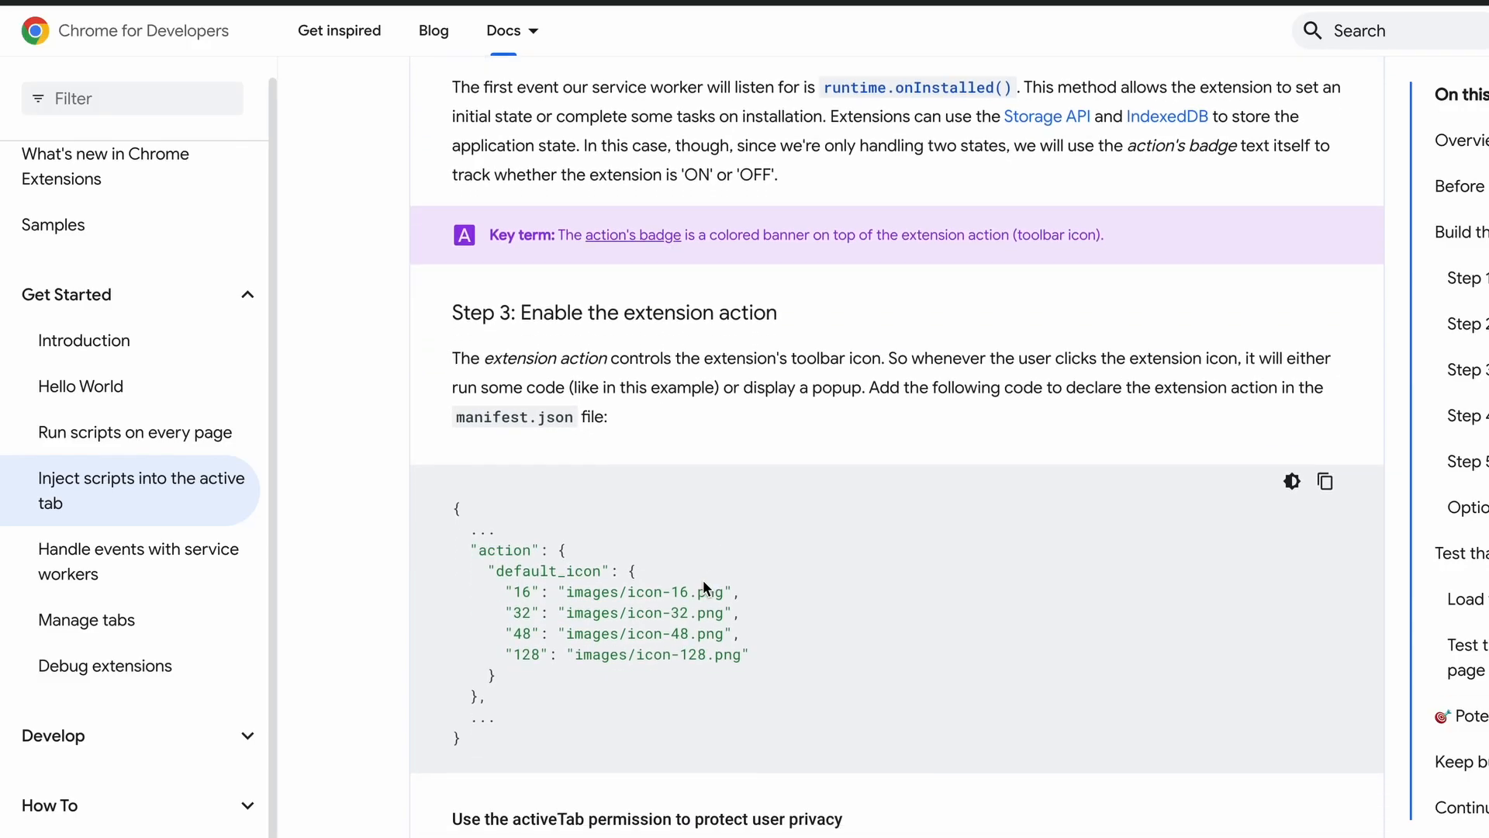
pyautogui.scroll(-3)
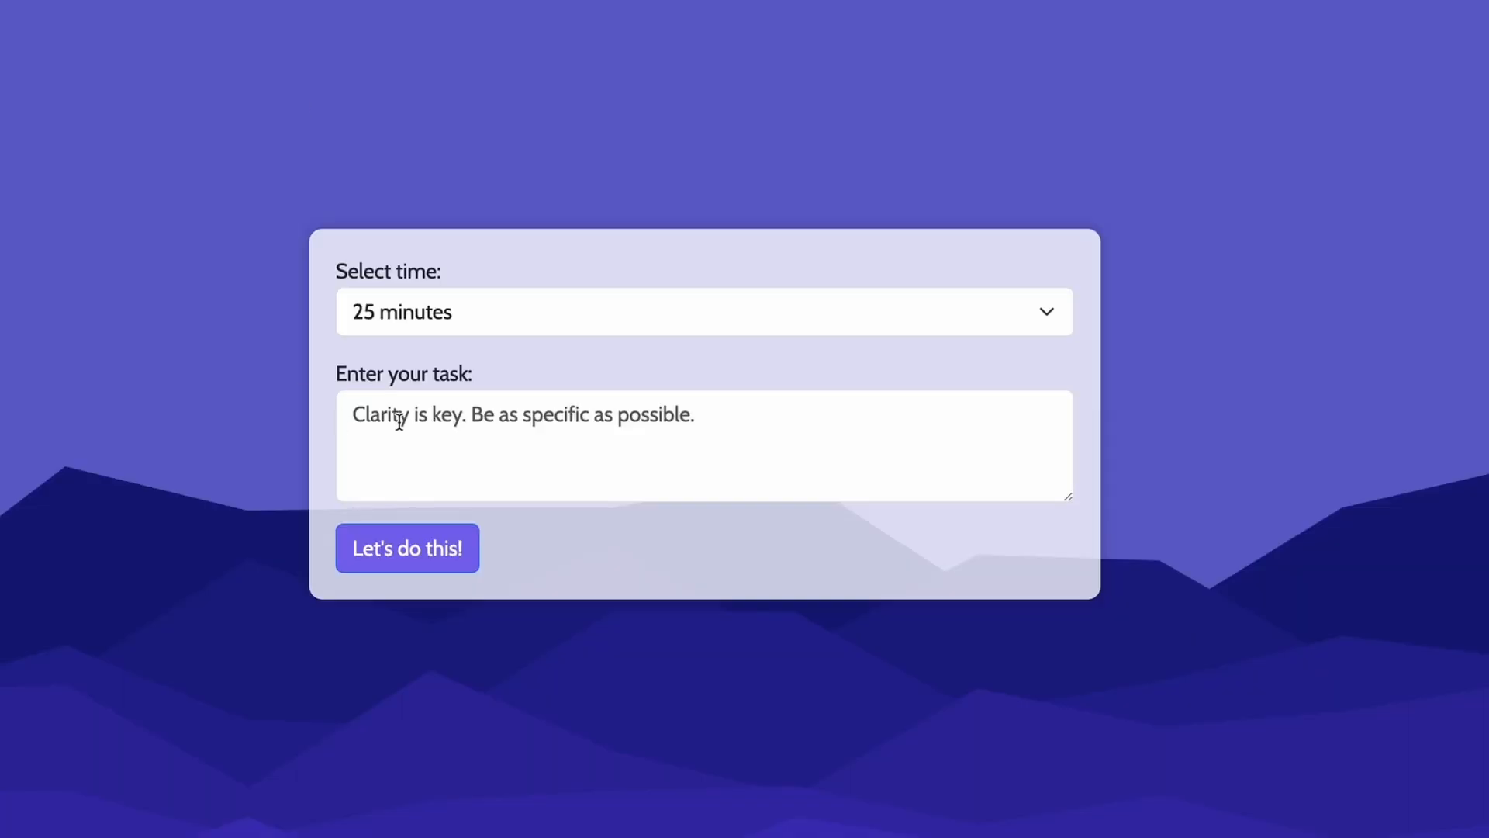
# Fill the task box with 'Learn about Product Development' for 25 minutes, showing the deck's Problem slide.
pyautogui.write('Learn ab')
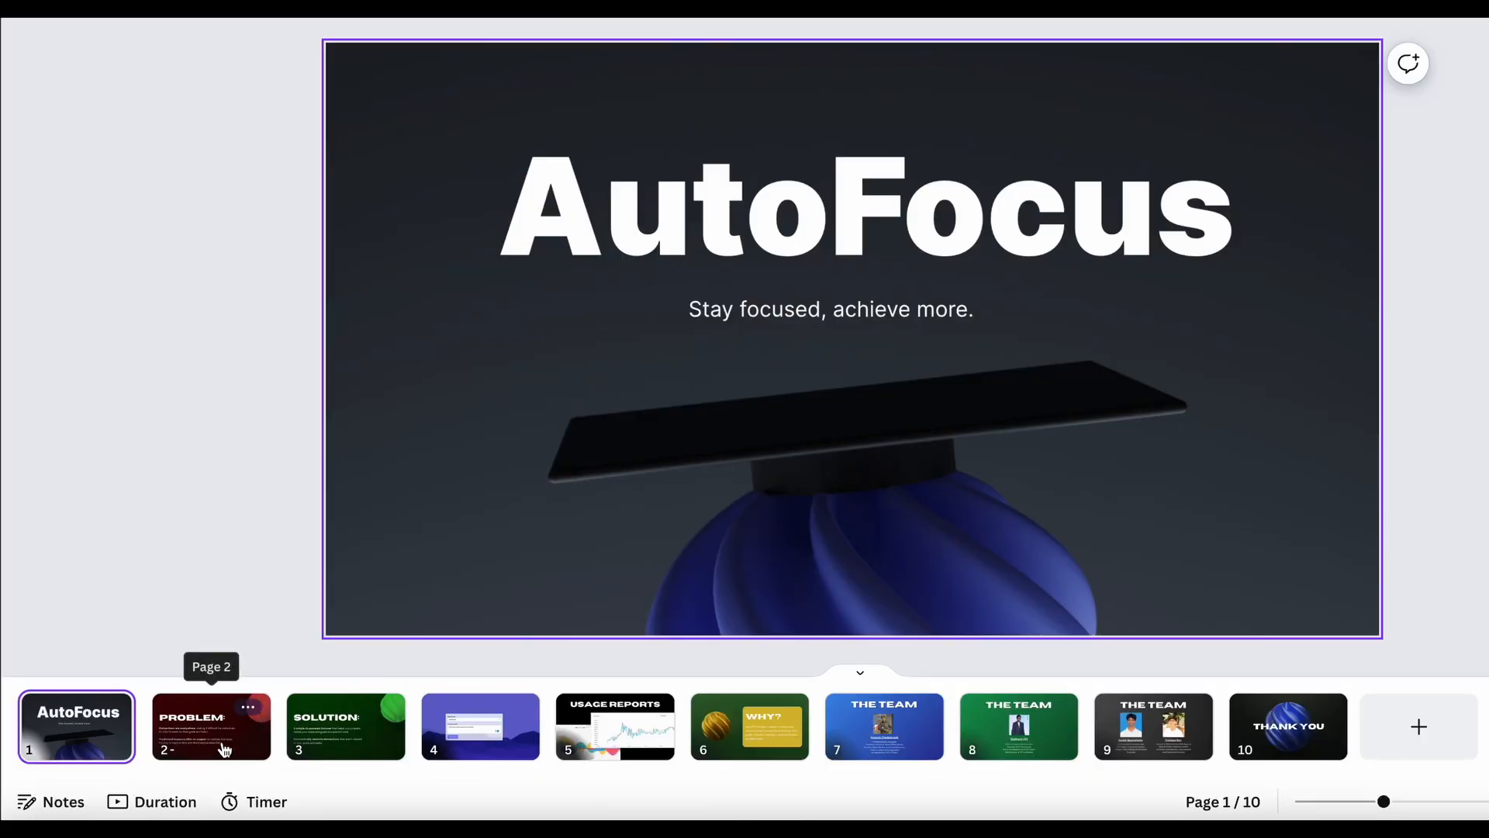
pyautogui.click(344, 726)
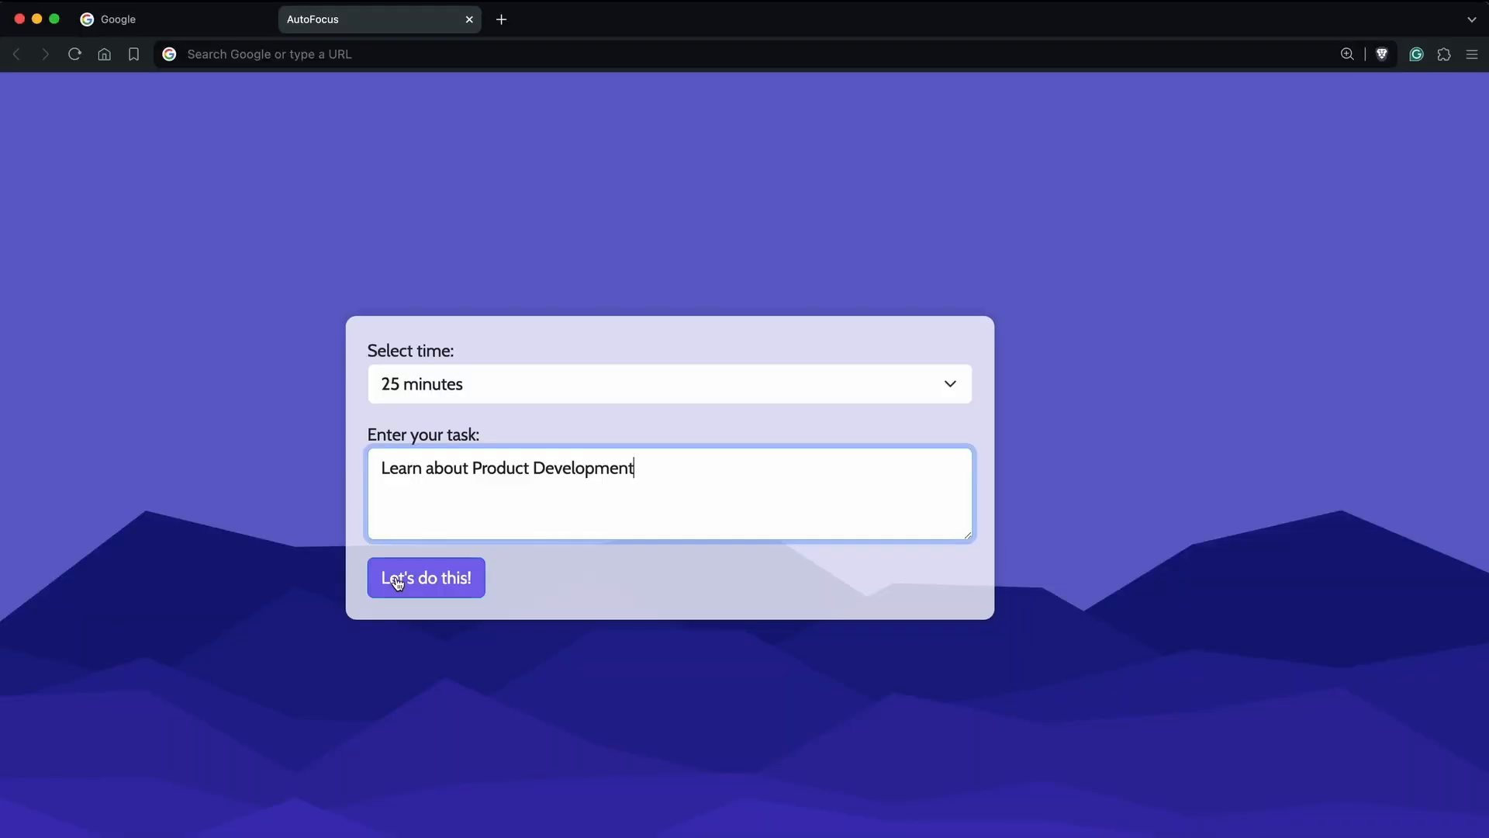
# Start the session with Let's do this! so the 24:58 countdown runs.
pyautogui.click(425, 577)
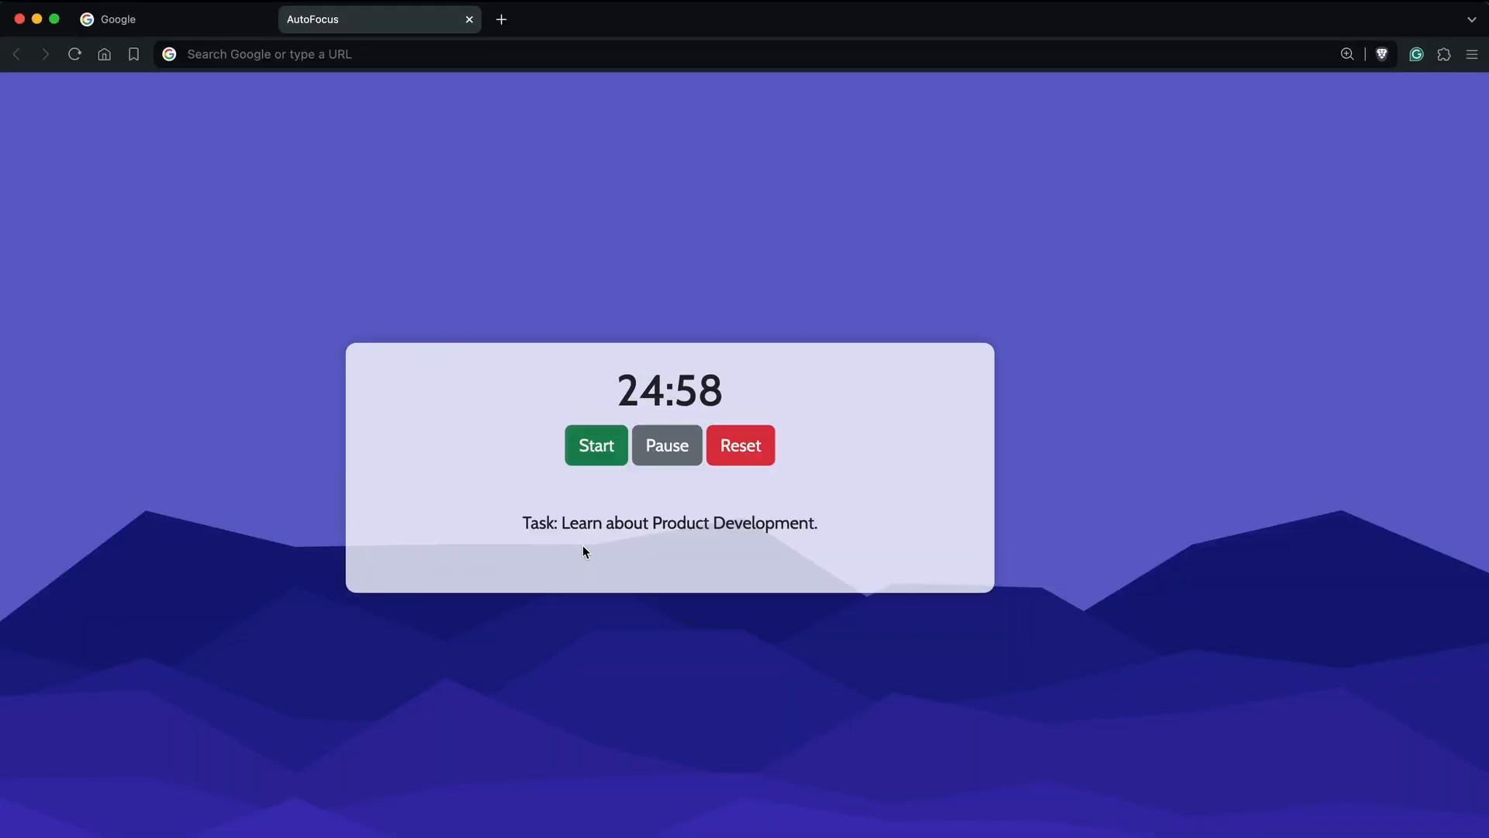